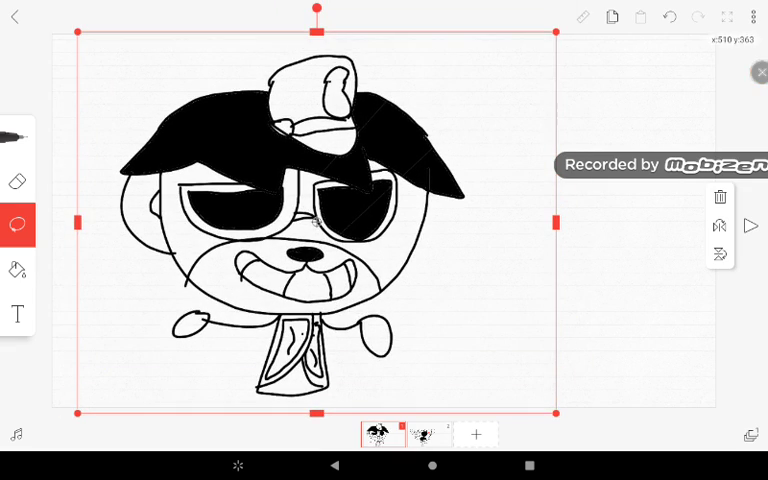
- Show the second frame, the shouting eye-patched character, on the canvas
{"action": "left_click", "coordinate": [430, 434]}
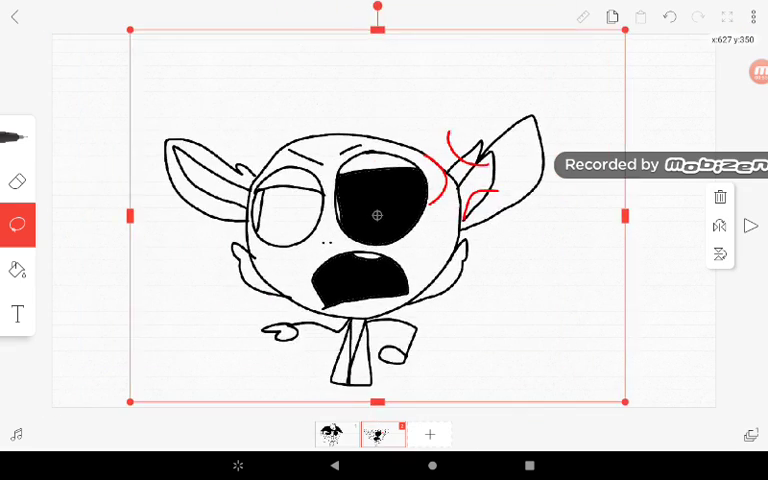